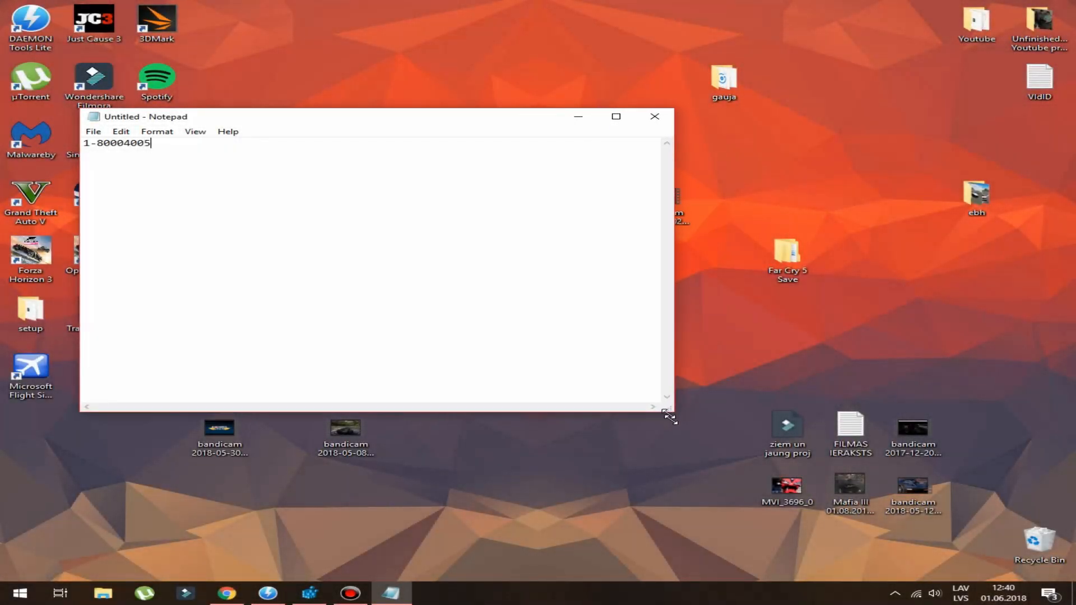
# Step: Enlarge the Notepad window showing the error code 1-80004005
pyautogui.moveTo(669, 417); pyautogui.dragTo(751, 470)
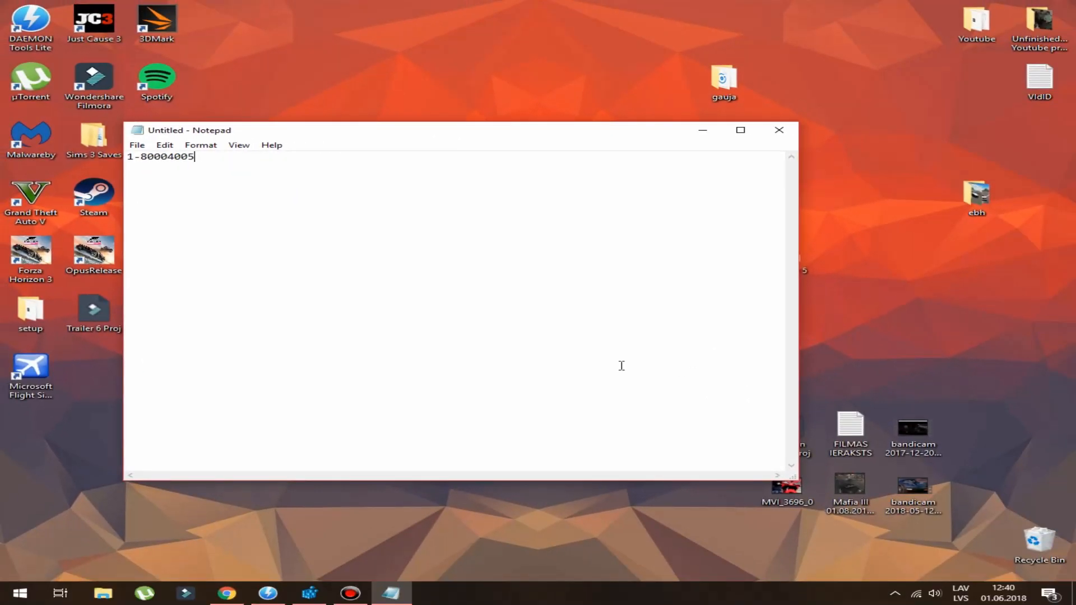
pyautogui.moveTo(699, 383)
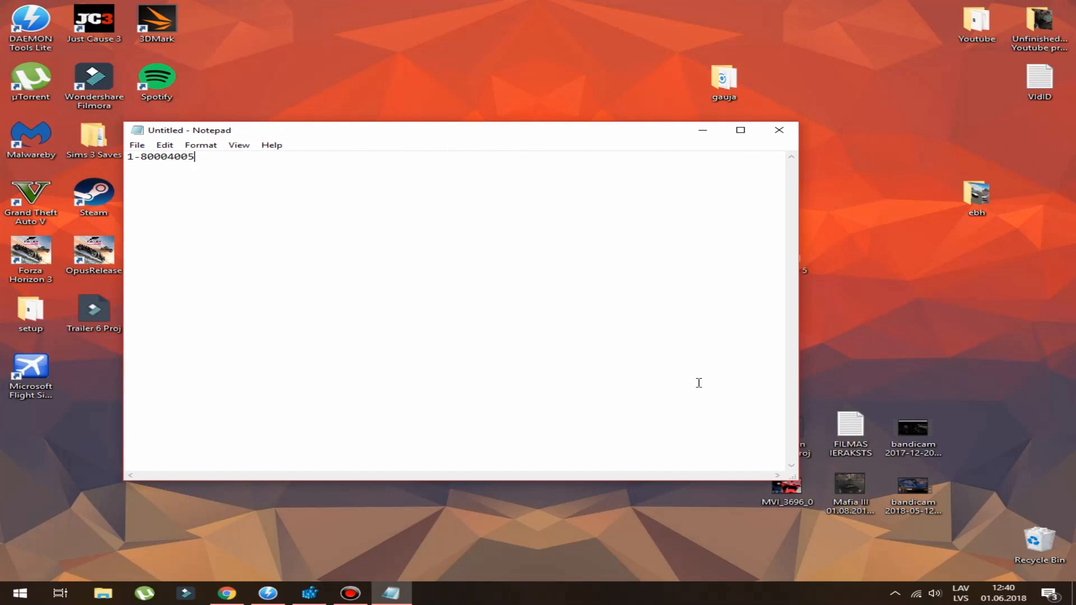
pyautogui.moveTo(269, 176)
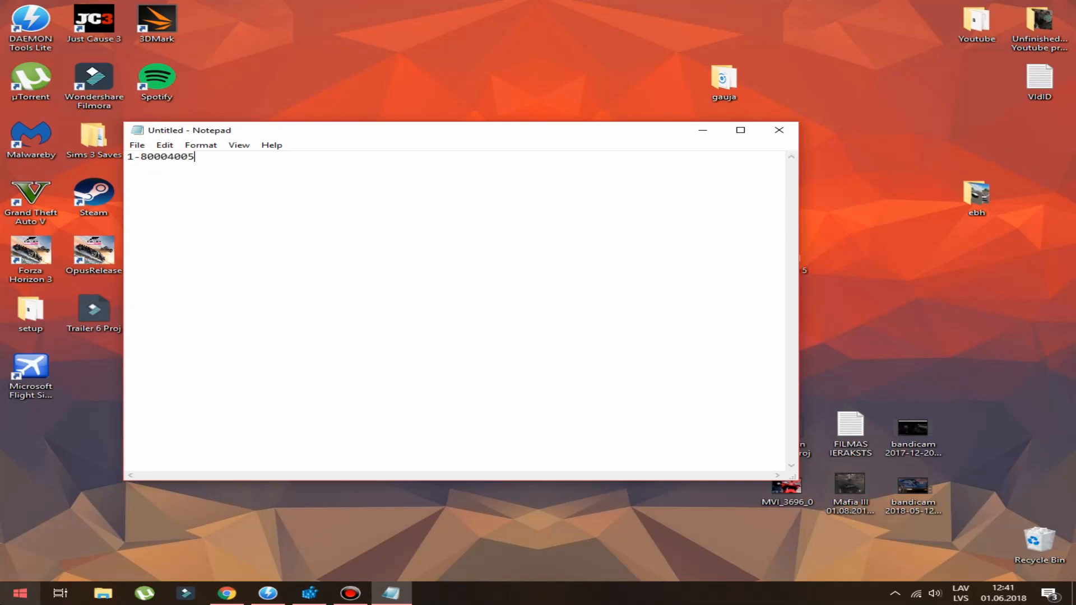
# Step: Launch regedit from Windows Search with Run as administrator
pyautogui.click(19, 591)
pyautogui.write('regedit')
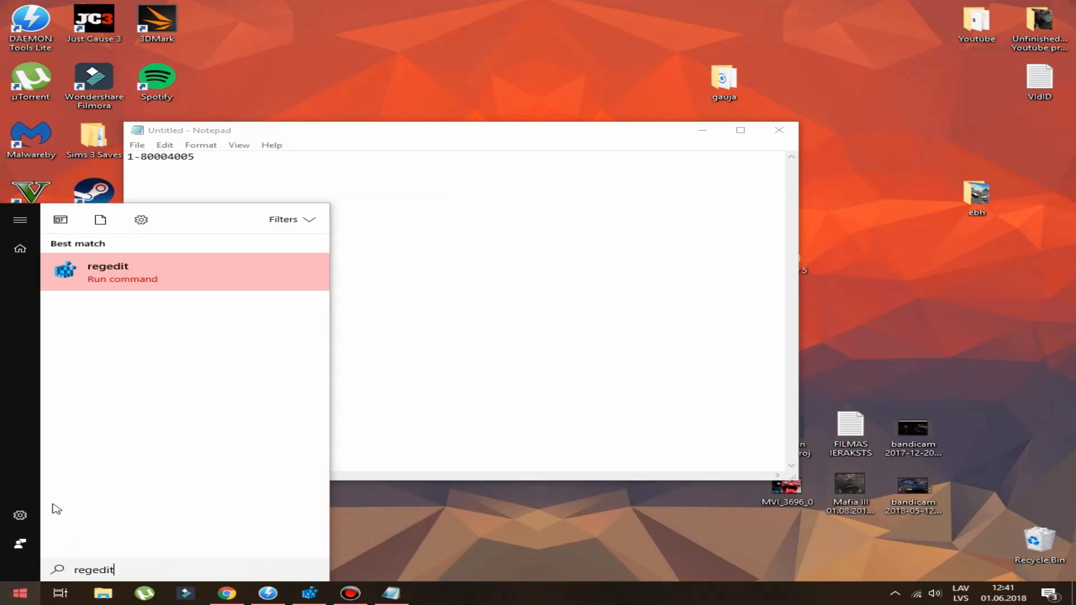
pyautogui.rightClick(108, 271)
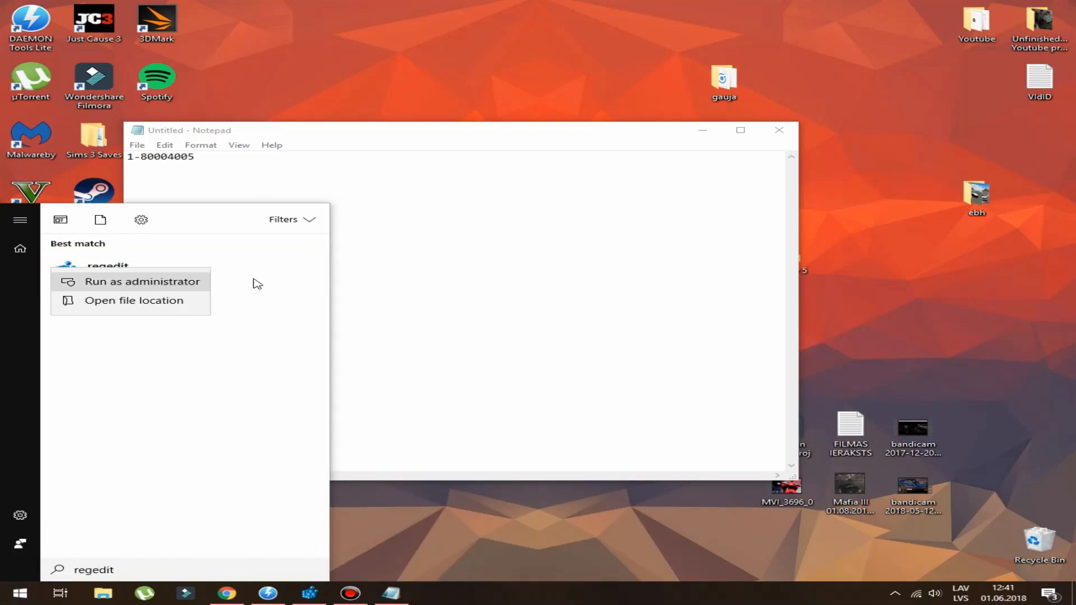
pyautogui.click(143, 281)
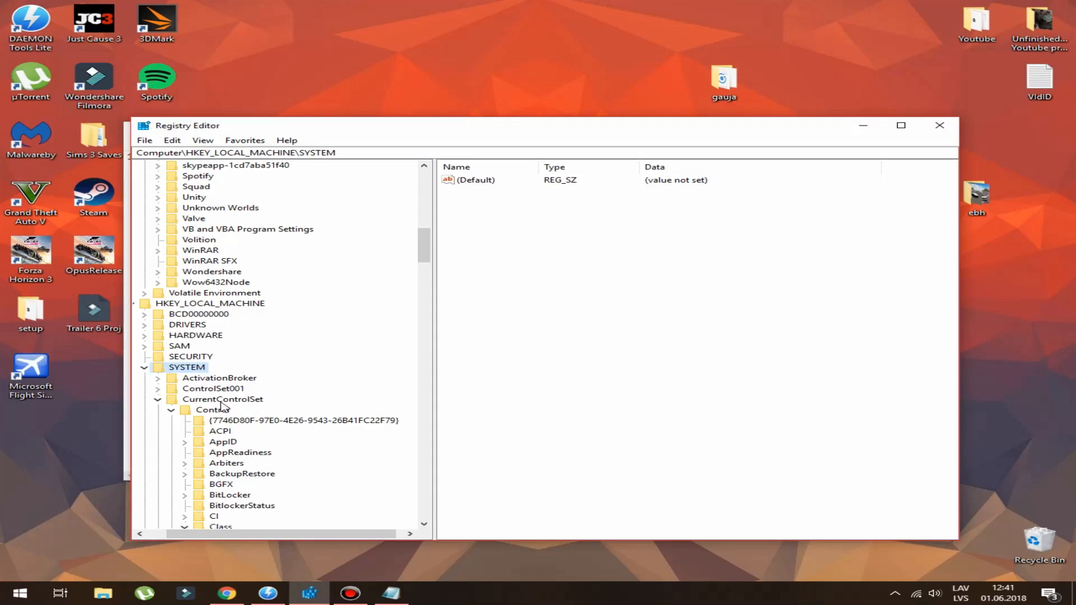
# Step: Reach Control\Class\{4d36e967-e325-11ce-bfc1-08002be10318} and inspect its UpperFilters value (PartMgr)
pyautogui.click(212, 410)
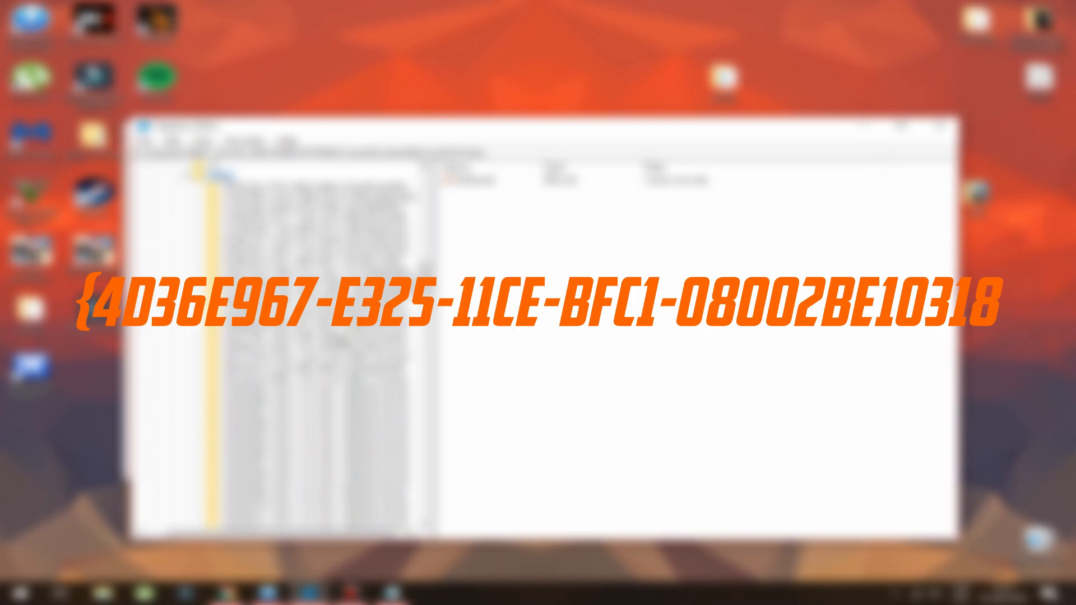
pyautogui.click(267, 295)
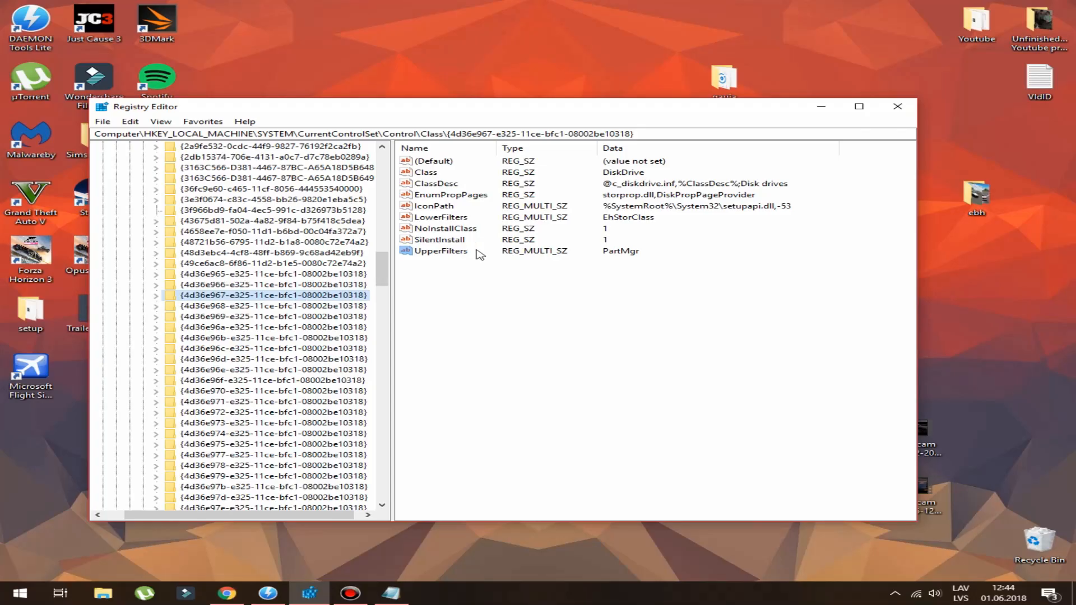
pyautogui.doubleClick(442, 250)
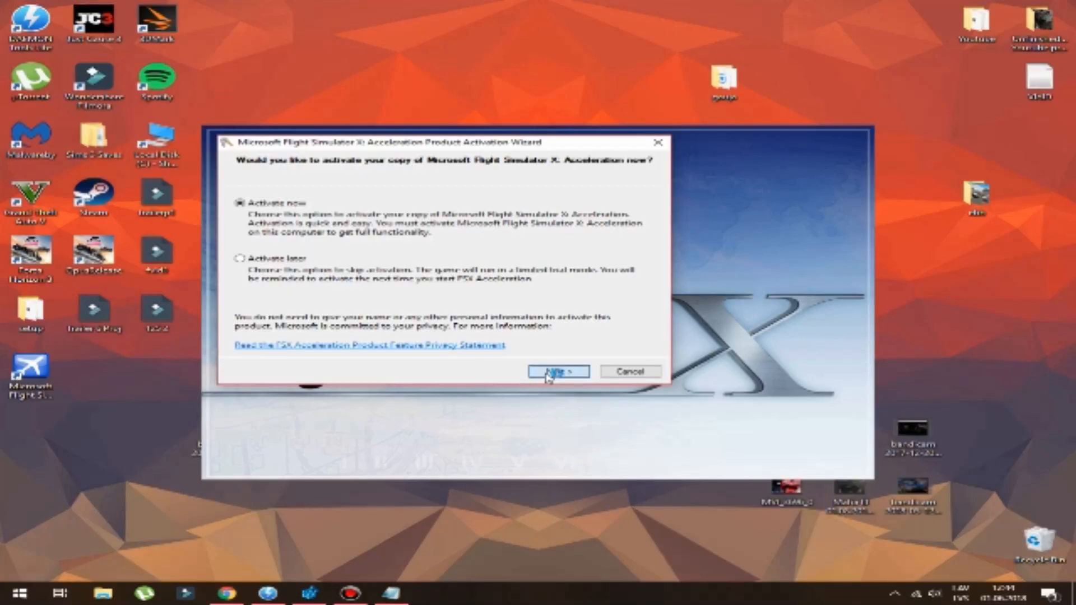
# Step: Activate now with the product key, confirm successful activation, and finish the wizard
pyautogui.click(557, 371)
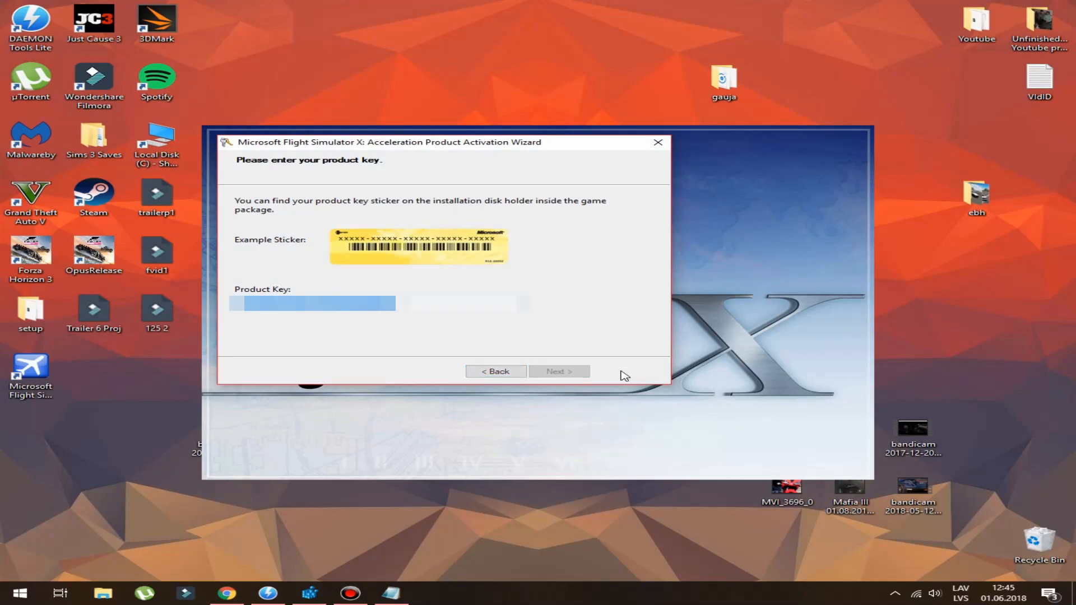
pyautogui.click(558, 371)
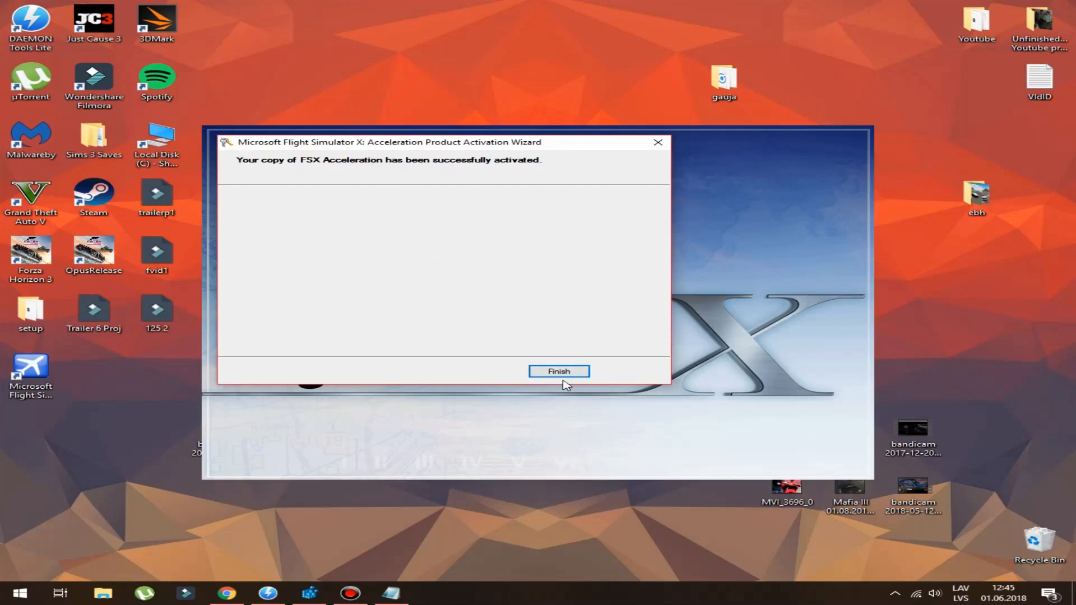
pyautogui.click(558, 371)
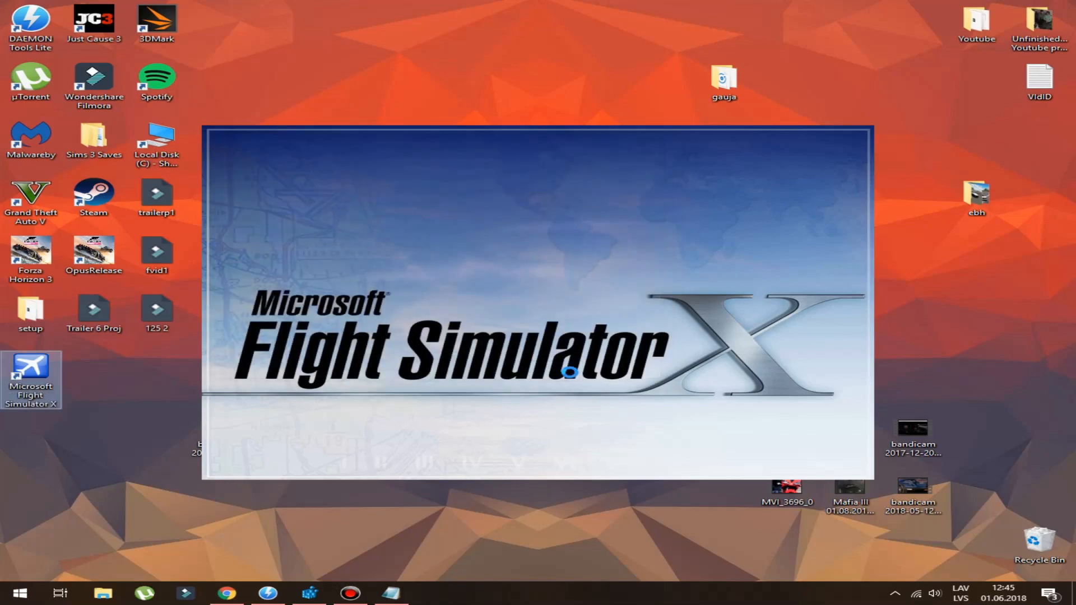